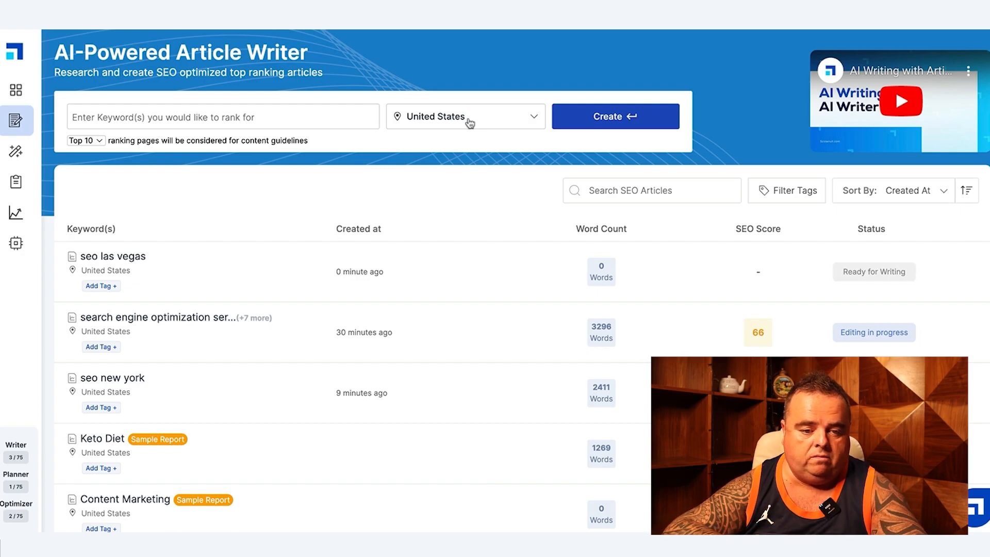
{"action": "mouse_move", "coordinate": [101, 144]}
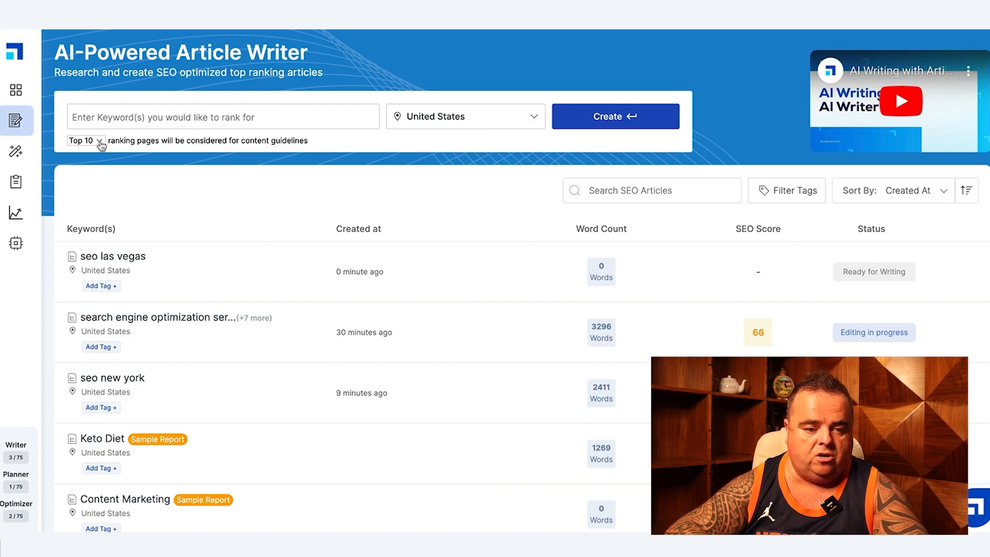
Check the Top 10 ranking pages setting and open the 'seo las vegas' article.
{"action": "left_click", "coordinate": [84, 141]}
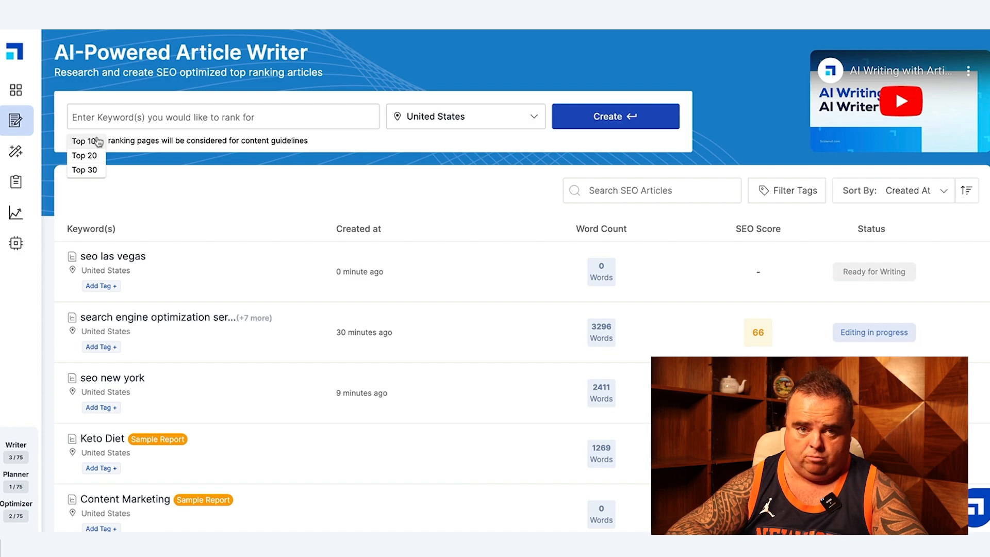
{"action": "mouse_move", "coordinate": [98, 176]}
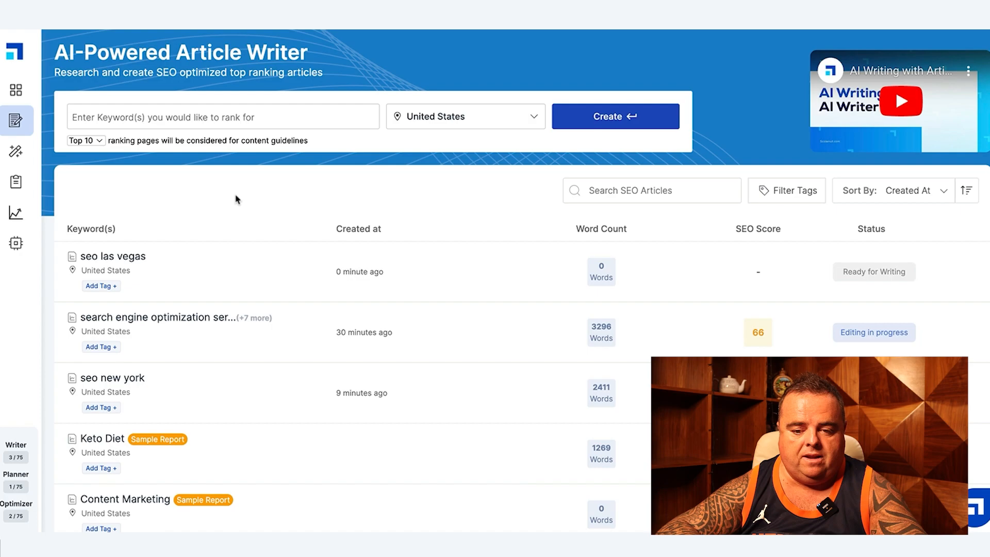
{"action": "left_click", "coordinate": [114, 256]}
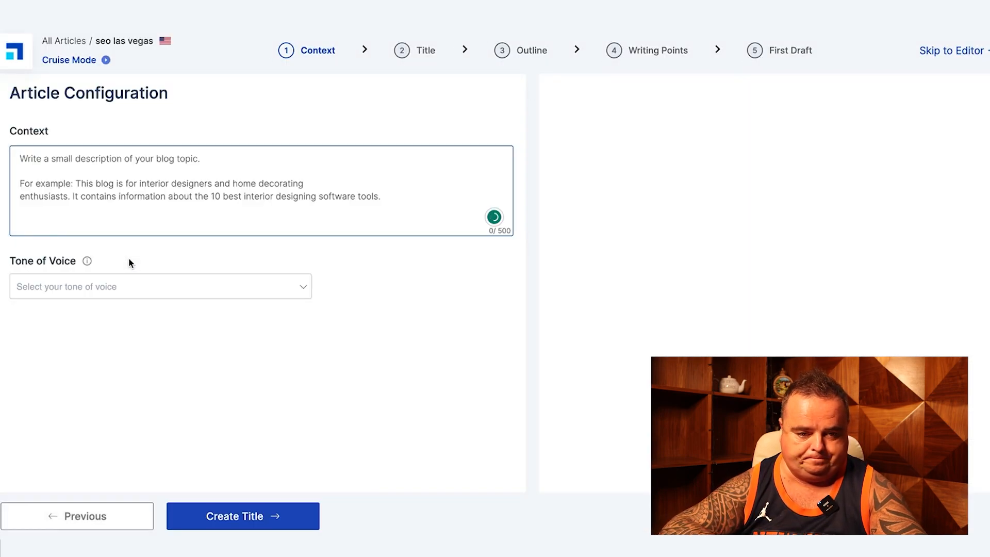
Set tone 'my tone'; context: seo services, local seo, digital marketing las vegas.
{"action": "left_click", "coordinate": [152, 286]}
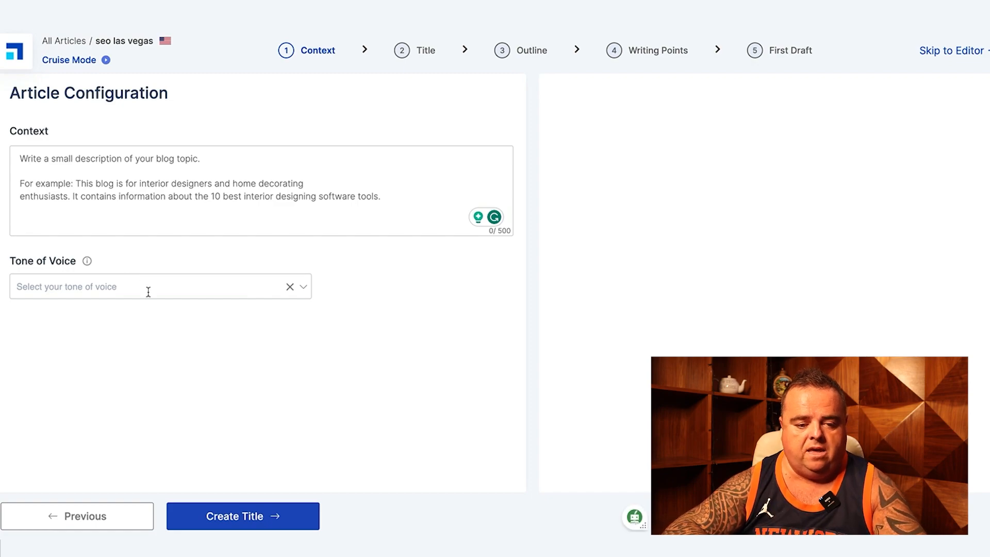
{"action": "type", "text": "my tone"}
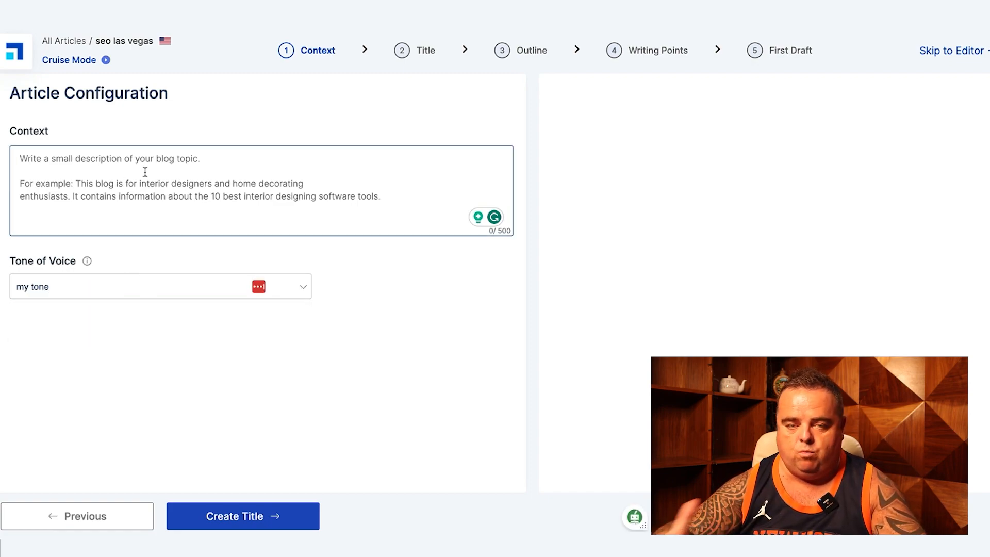
{"action": "type", "text": "seo"}
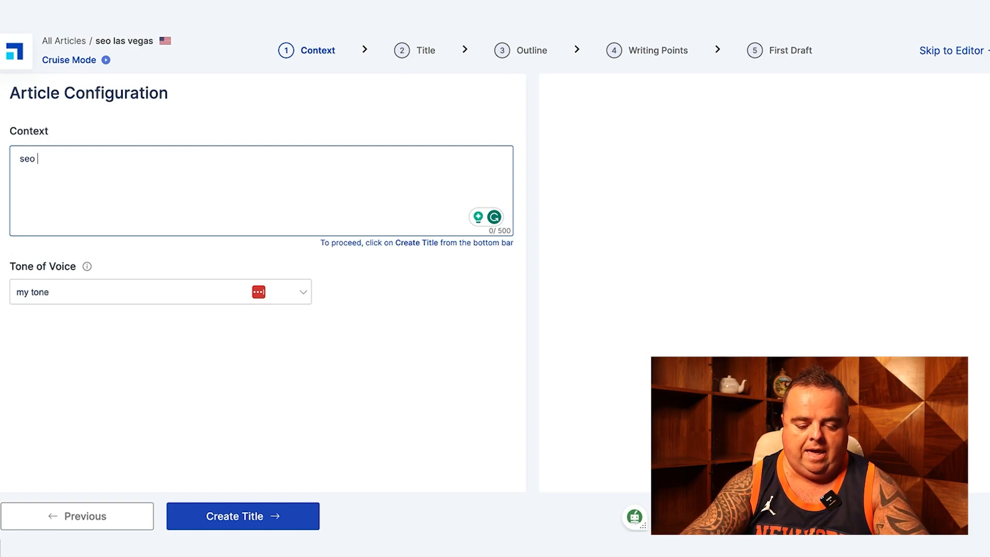
{"action": "type", "text": "seri"}
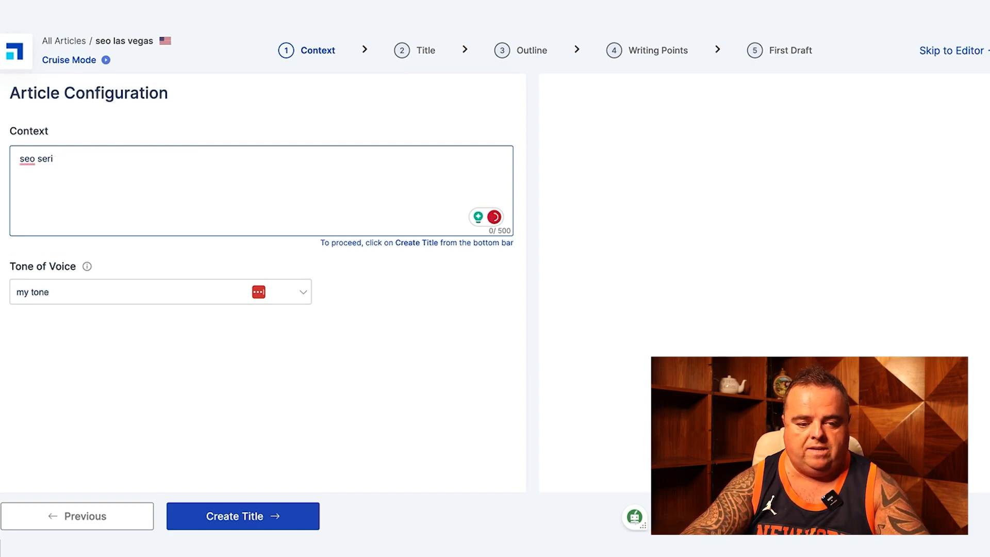
{"action": "type", "text": "vices"}
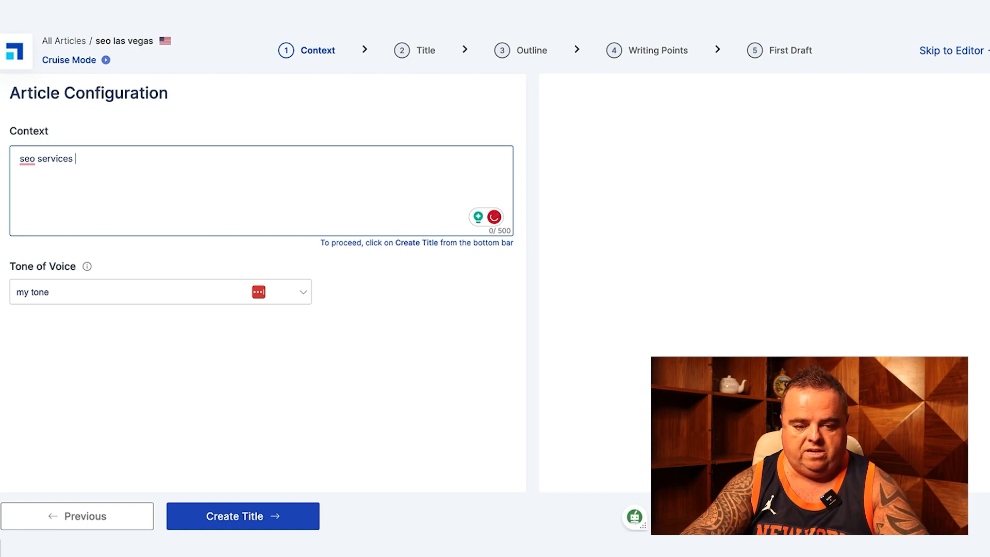
{"action": "type", "text": "las vega"}
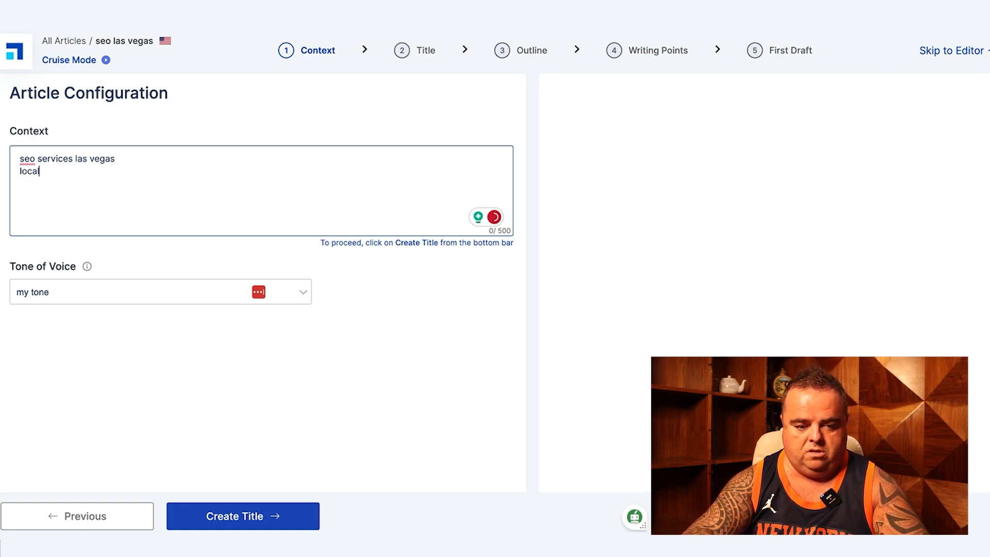
{"action": "type", "text": "seo las"}
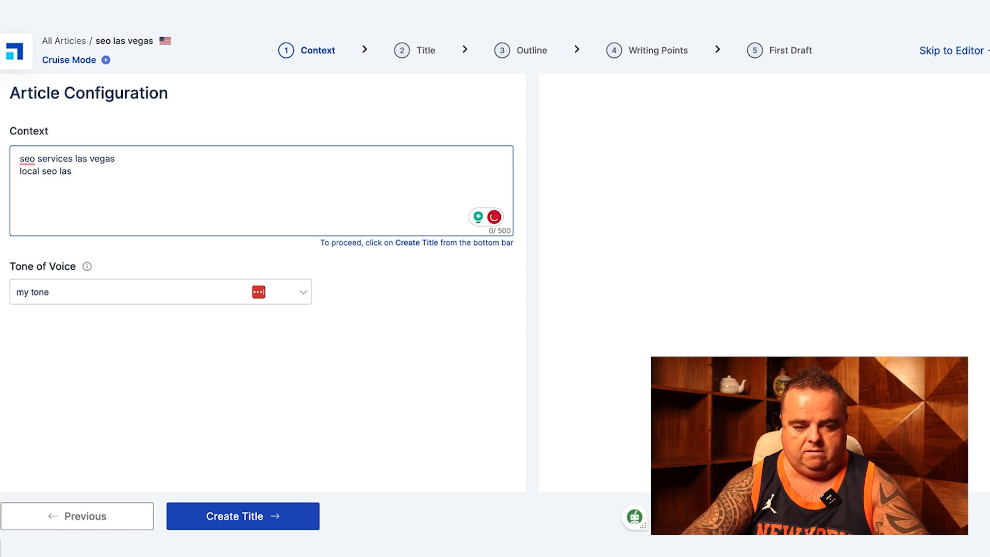
{"action": "type", "text": "vegas"}
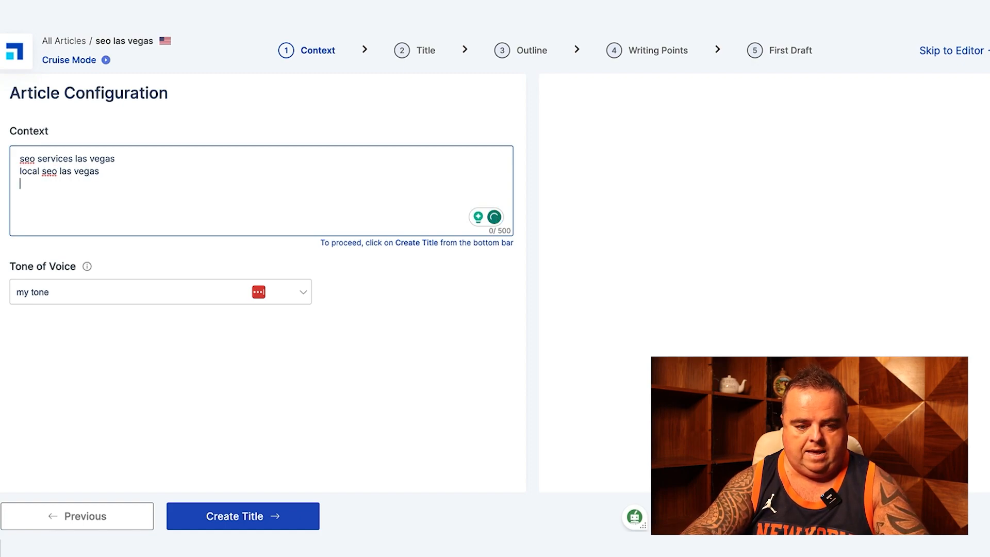
{"action": "type", "text": "digital"}
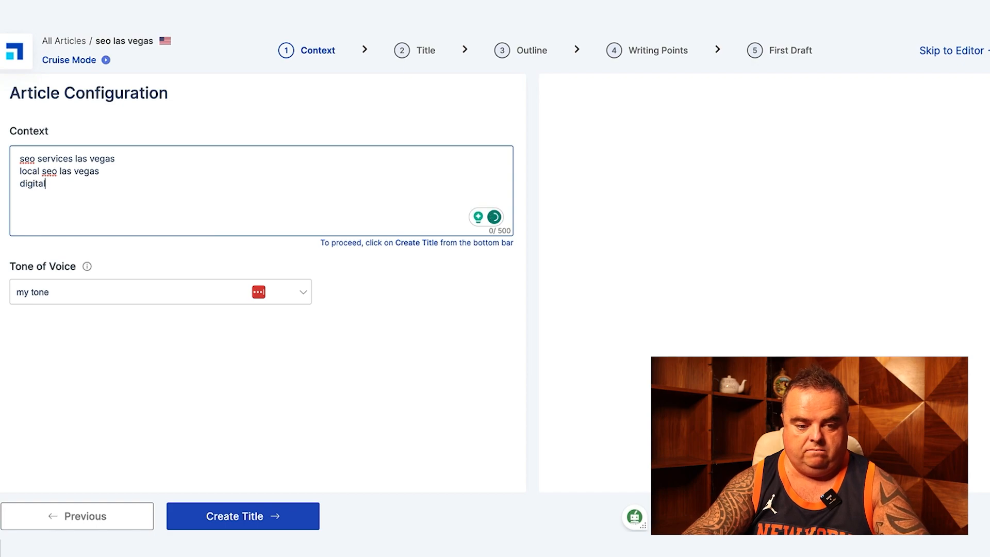
{"action": "type", "text": "marketing las"}
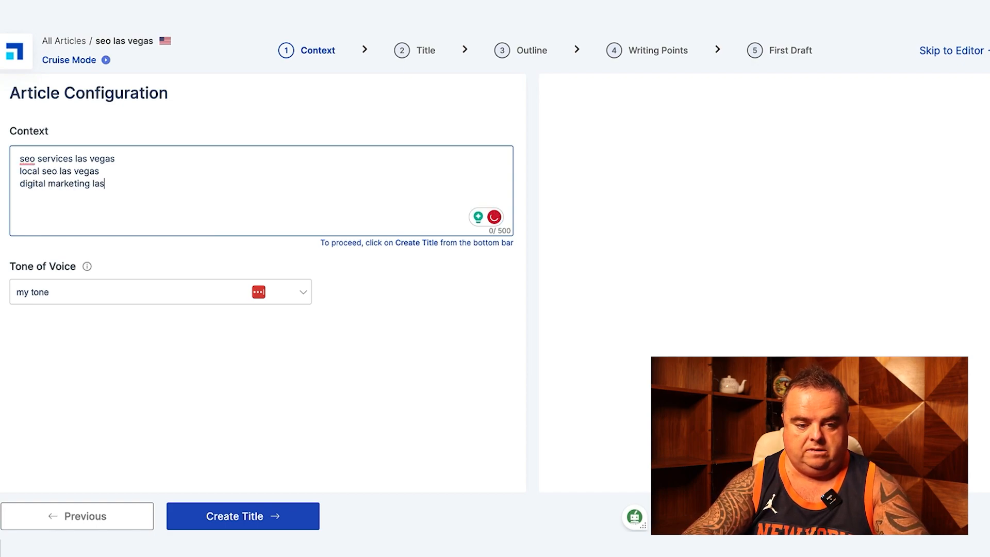
{"action": "type", "text": "vegas"}
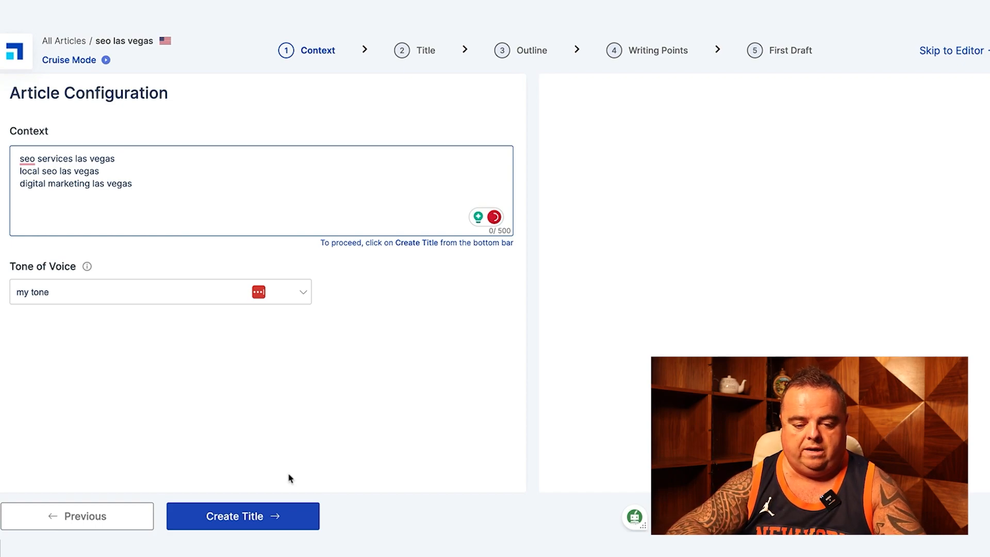
Generate titles and take 'Las Vegas SEO Agency | Nevada's #1 SEO Experts' from top-ranked titles.
{"action": "left_click", "coordinate": [243, 515]}
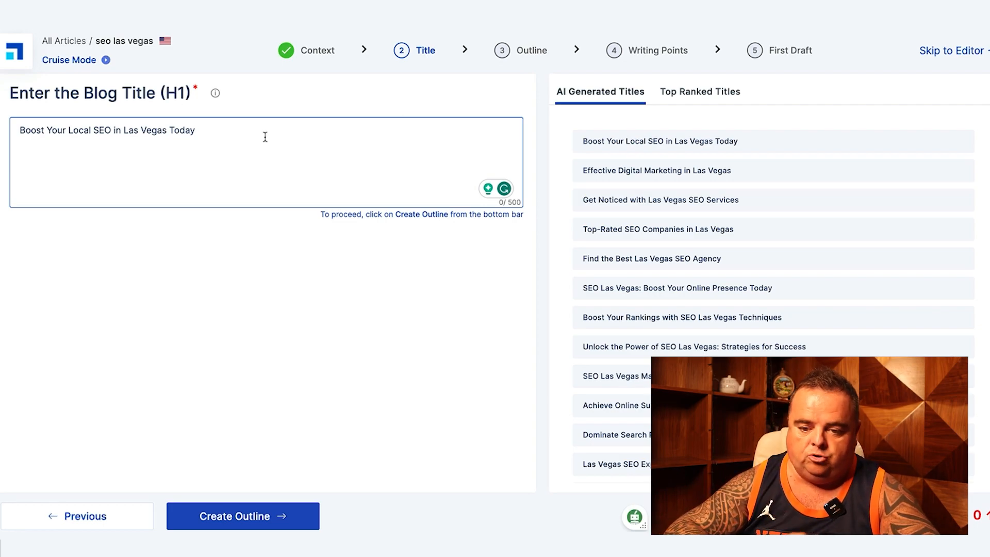
{"action": "left_click", "coordinate": [699, 92]}
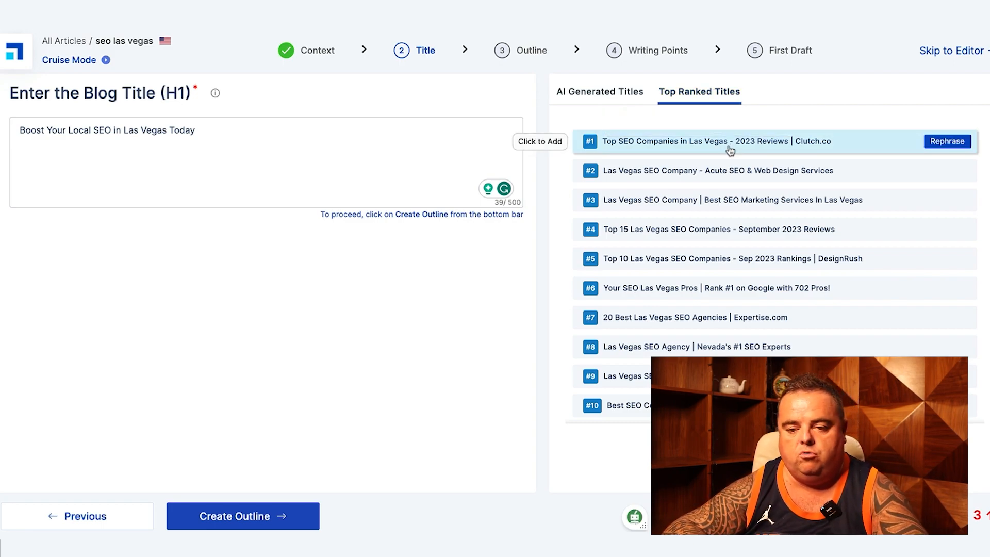
{"action": "mouse_move", "coordinate": [750, 183]}
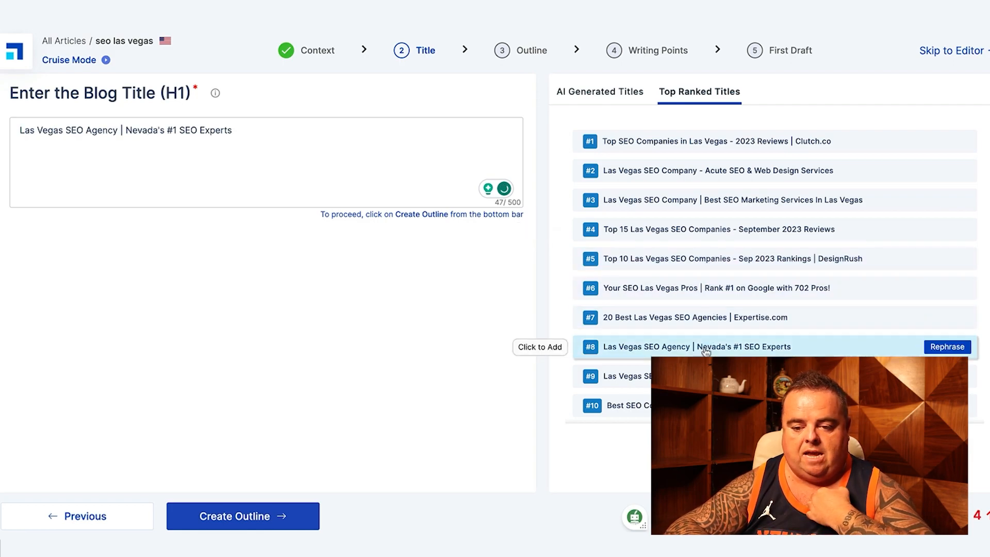
{"action": "mouse_move", "coordinate": [359, 499]}
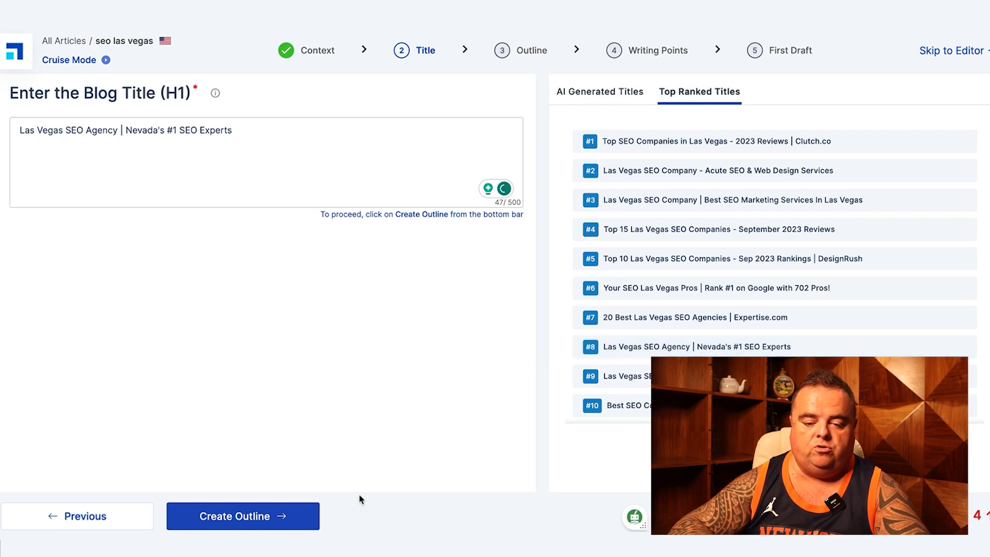
Generate H2 and H3 outline headings on Las Vegas SEO for the chosen title.
{"action": "left_click", "coordinate": [242, 515]}
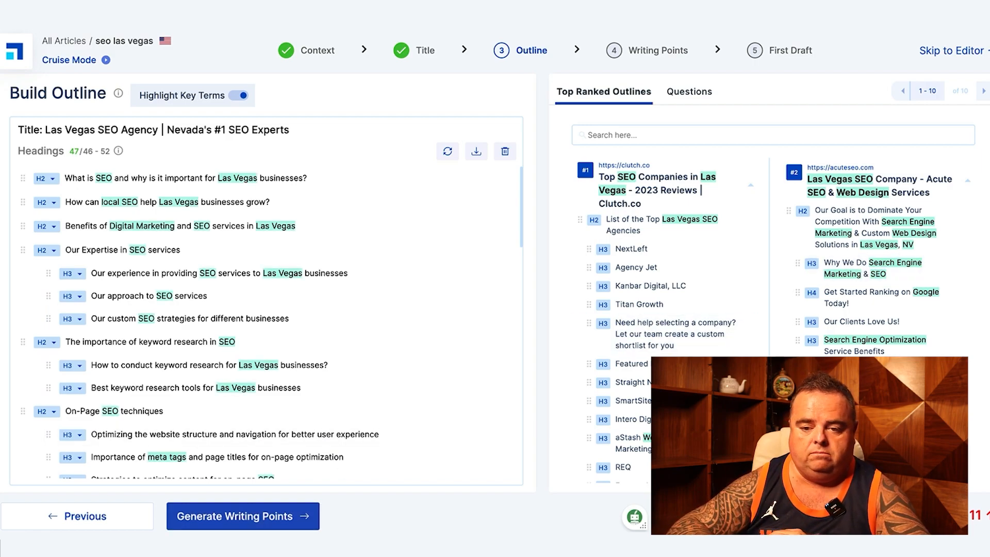
Browse suggested questions filtered by search suggestions, Reddit, Google and all sources.
{"action": "left_click", "coordinate": [688, 92]}
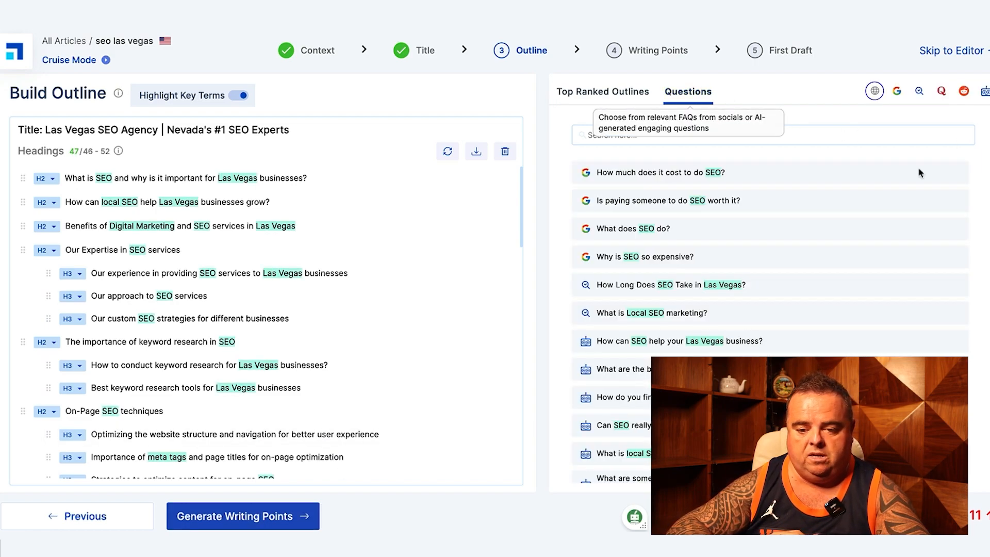
{"action": "mouse_move", "coordinate": [668, 237]}
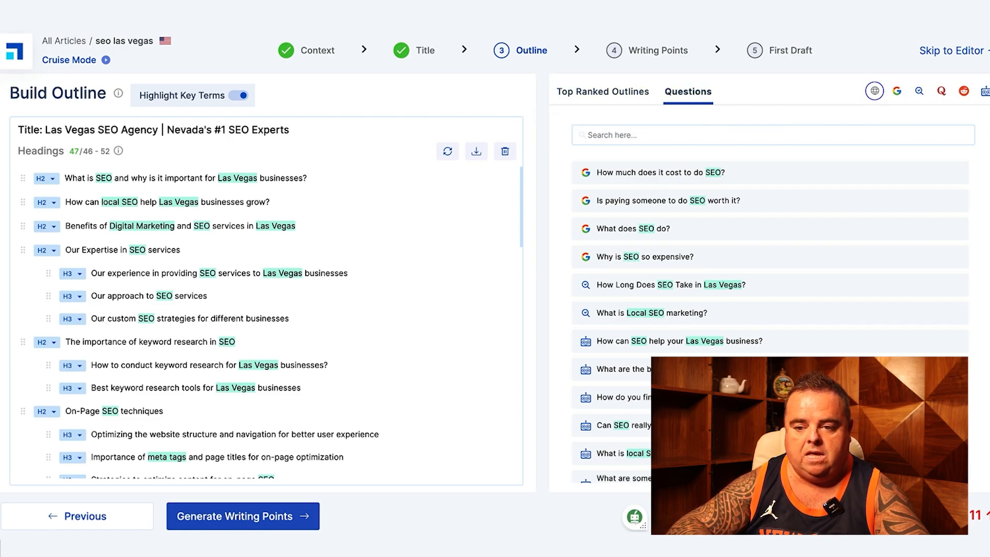
{"action": "left_click", "coordinate": [896, 91]}
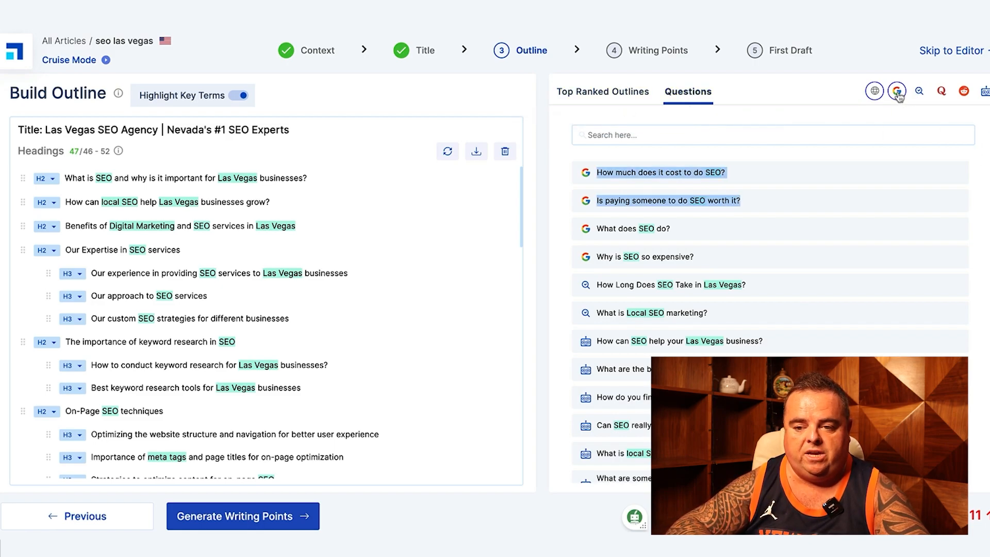
{"action": "left_click", "coordinate": [919, 91]}
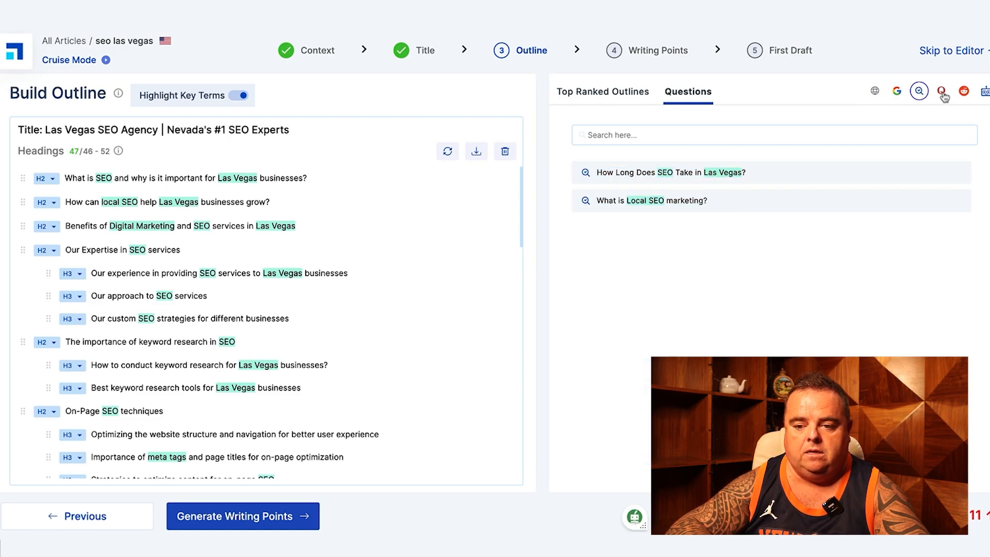
{"action": "left_click", "coordinate": [964, 90]}
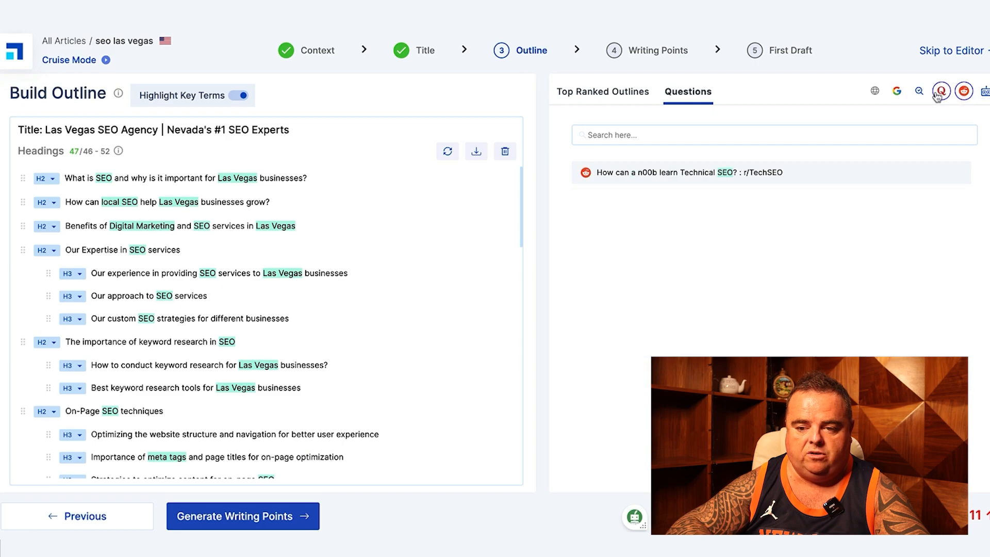
{"action": "left_click", "coordinate": [896, 90]}
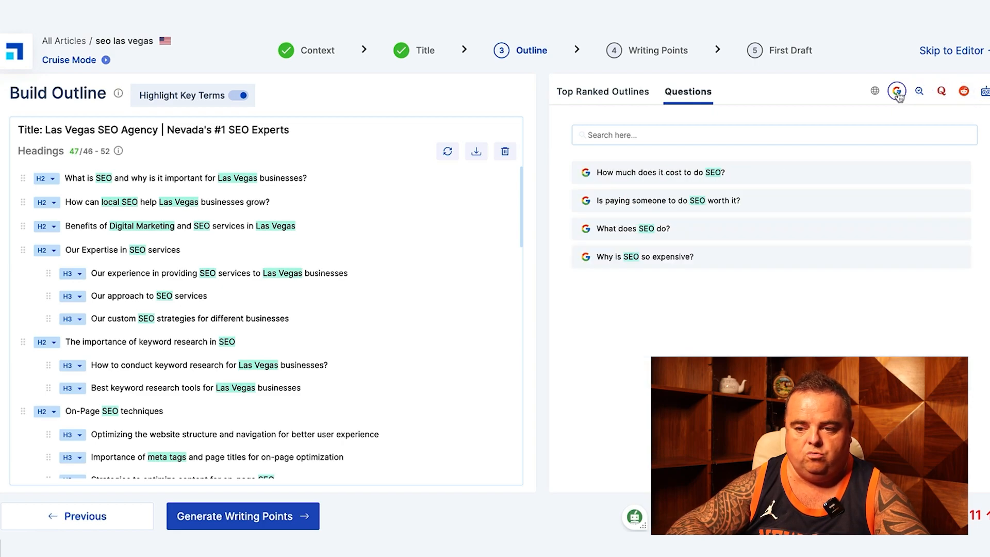
{"action": "left_click", "coordinate": [875, 91]}
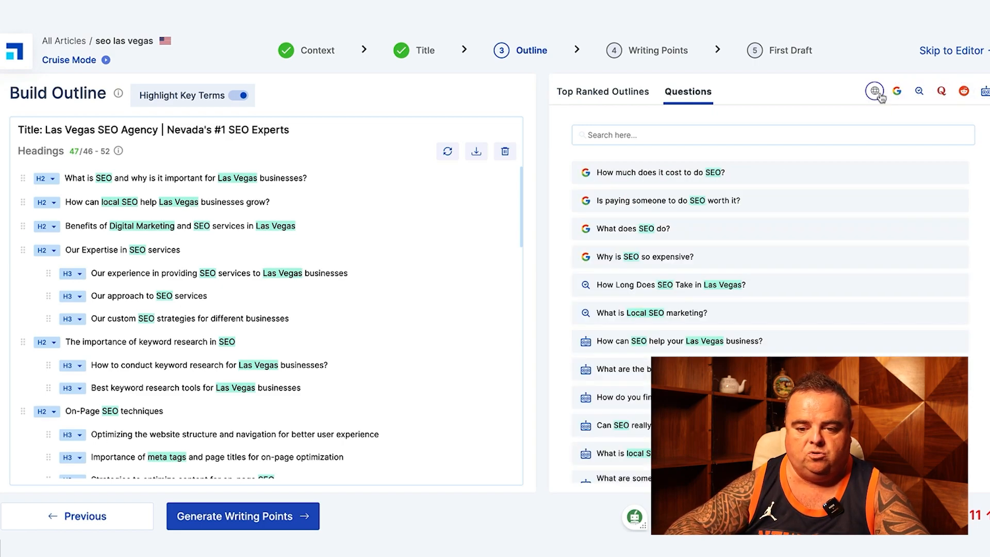
{"action": "mouse_move", "coordinate": [290, 300]}
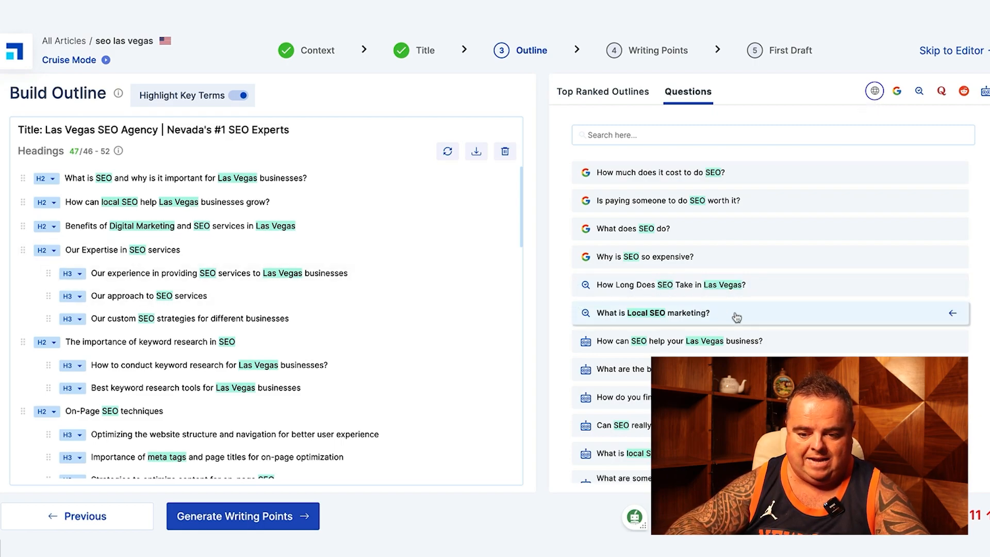
{"action": "mouse_move", "coordinate": [799, 257]}
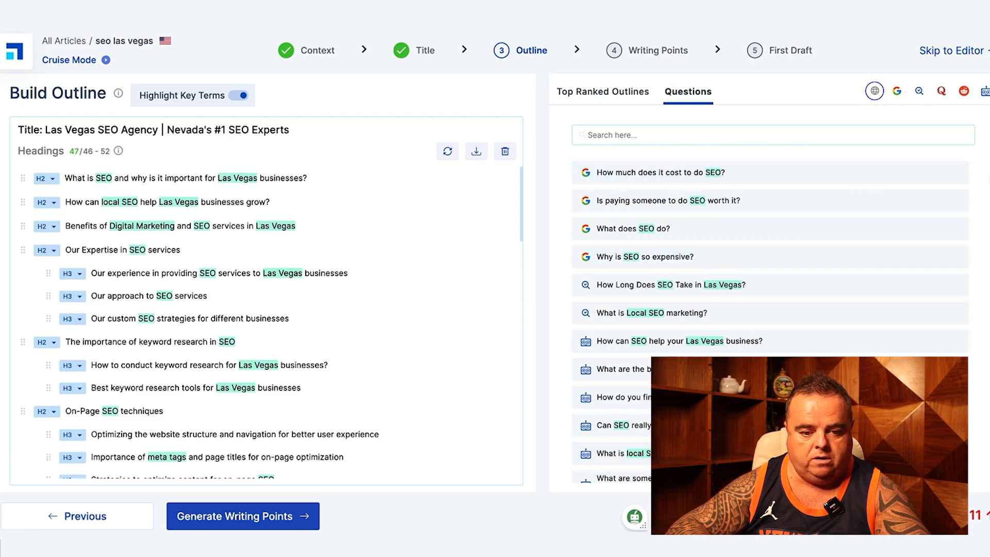
Add questions such as 'What is Local SEO marketing?' to the outline's Questions section.
{"action": "left_click", "coordinate": [680, 341]}
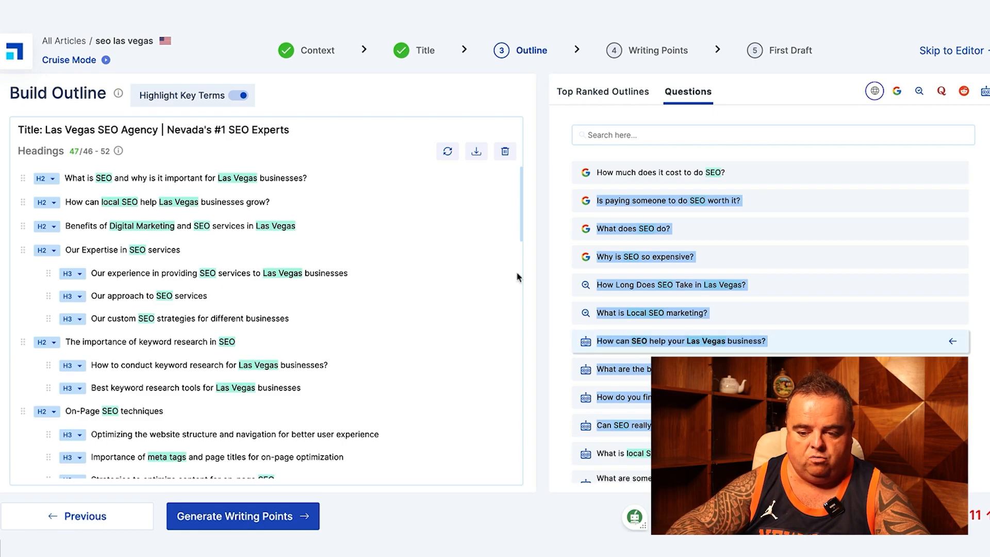
{"action": "scroll", "scroll_direction": "down", "scroll_amount": 3}
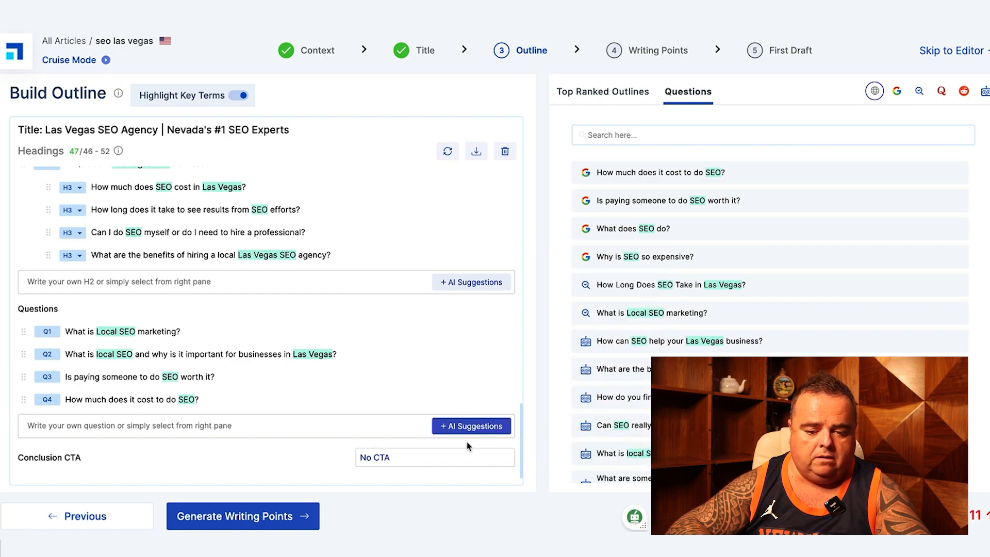
{"action": "left_click", "coordinate": [434, 458]}
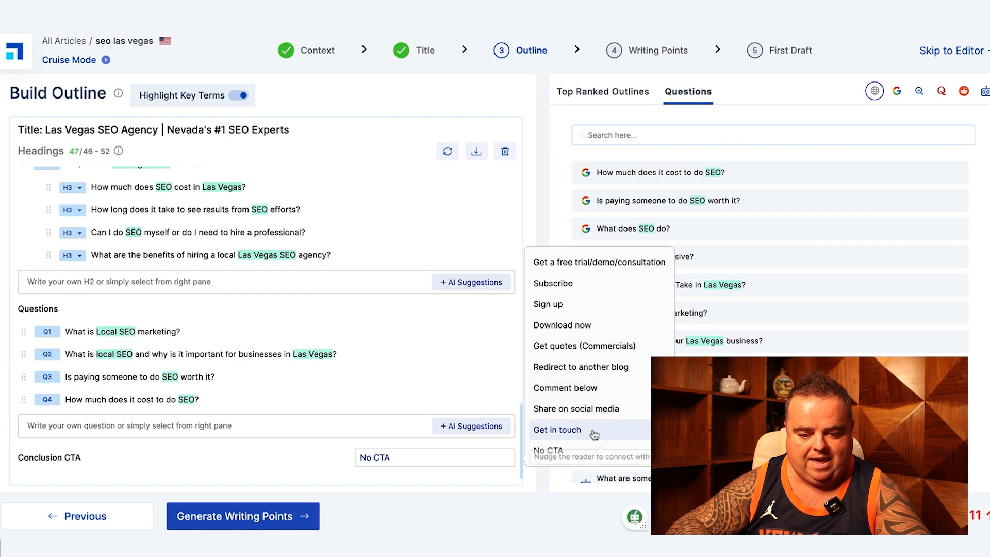
Set the conclusion CTA to 'Get in touch', then generate writing points and the first draft.
{"action": "left_click", "coordinate": [556, 430]}
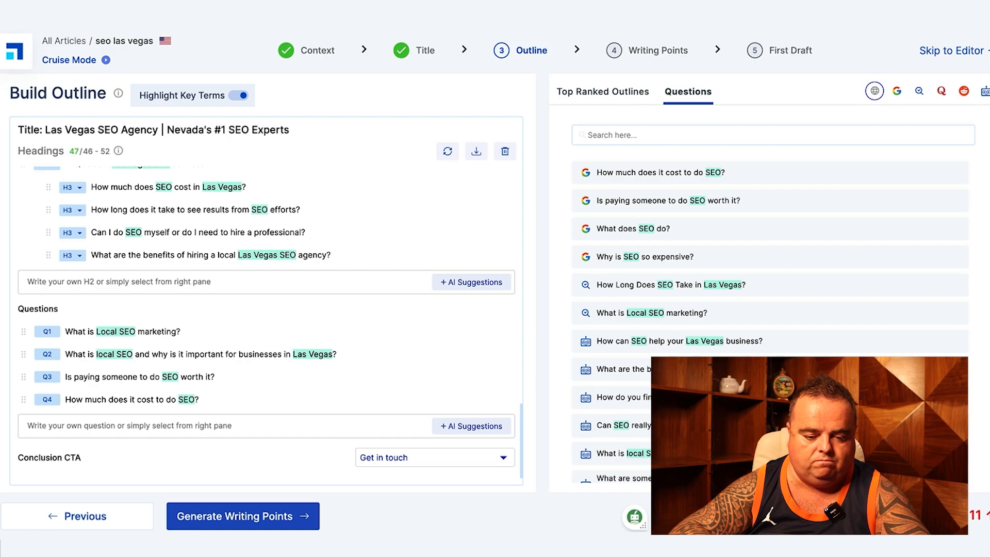
{"action": "left_click", "coordinate": [243, 516]}
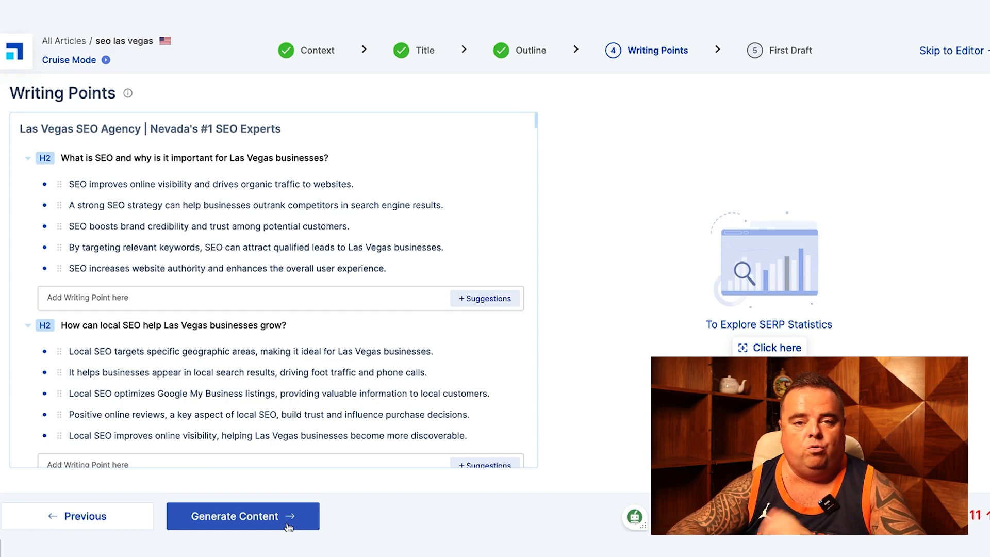
{"action": "left_click", "coordinate": [242, 516]}
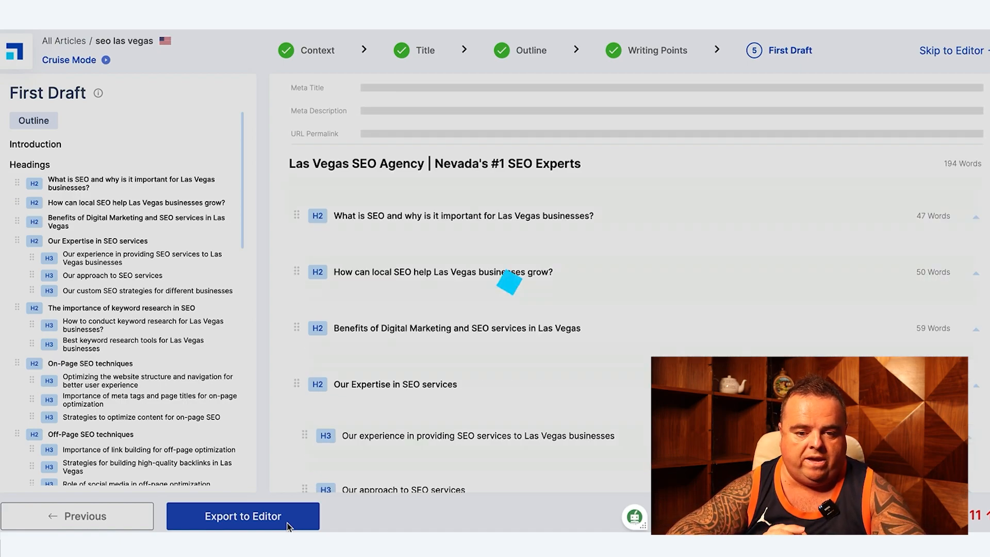
Generate the draft content and export the 3966-word article to the editor.
{"action": "left_click", "coordinate": [243, 516]}
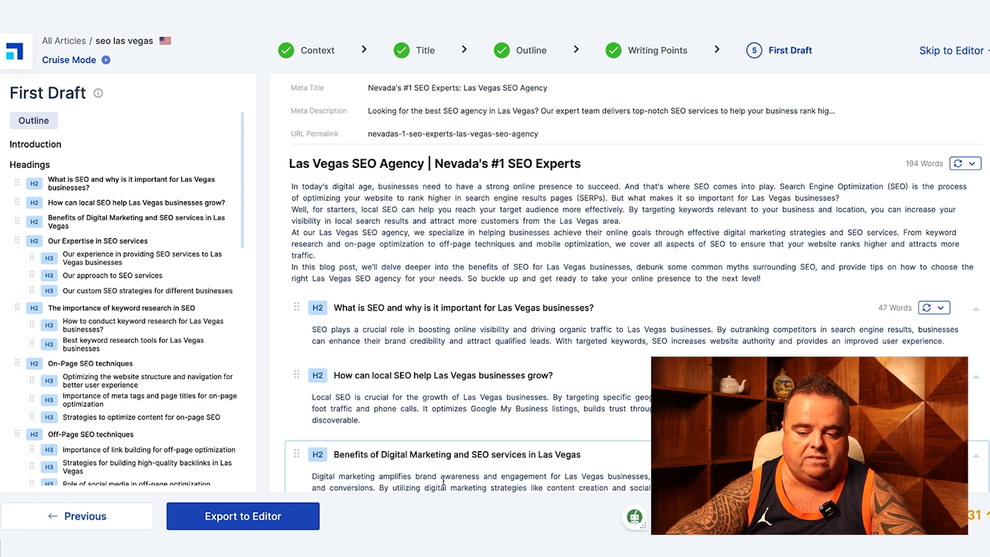
{"action": "left_click", "coordinate": [243, 515]}
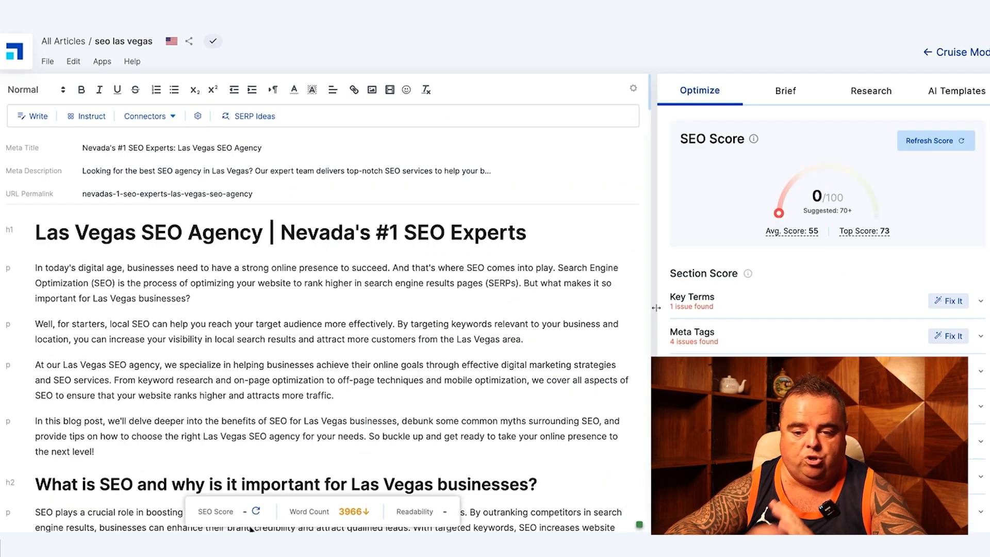
Refresh the score and rewrite the H1 as 'Unleash the Power of SEO Las Vegas with Nevada's #1 Experts'.
{"action": "left_click", "coordinate": [935, 140]}
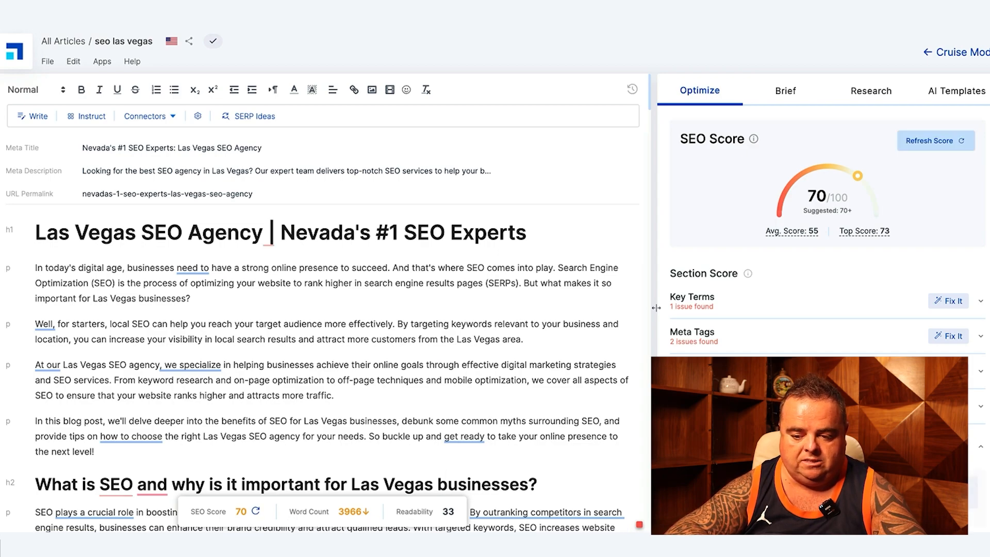
{"action": "left_click", "coordinate": [948, 300]}
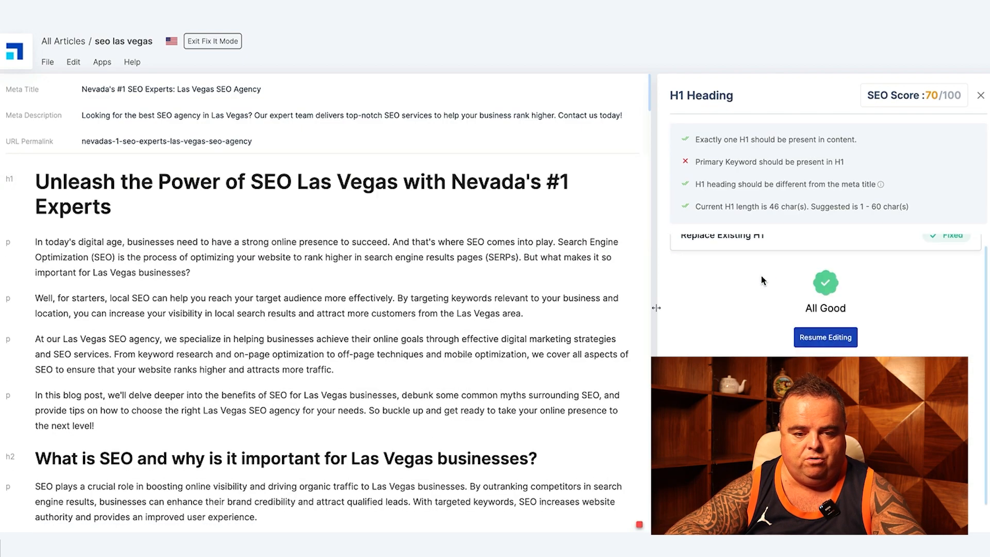
{"action": "left_click", "coordinate": [825, 336]}
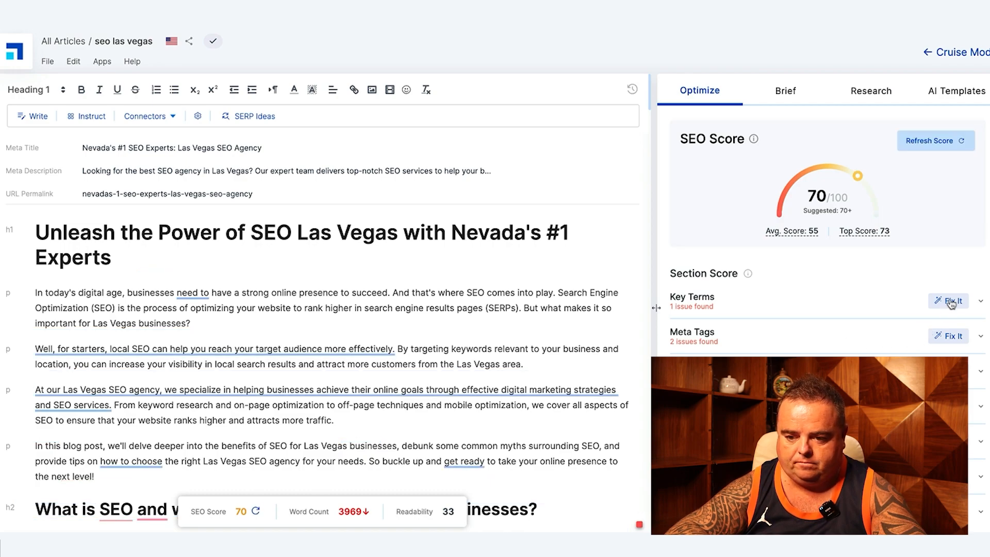
{"action": "left_click", "coordinate": [948, 300]}
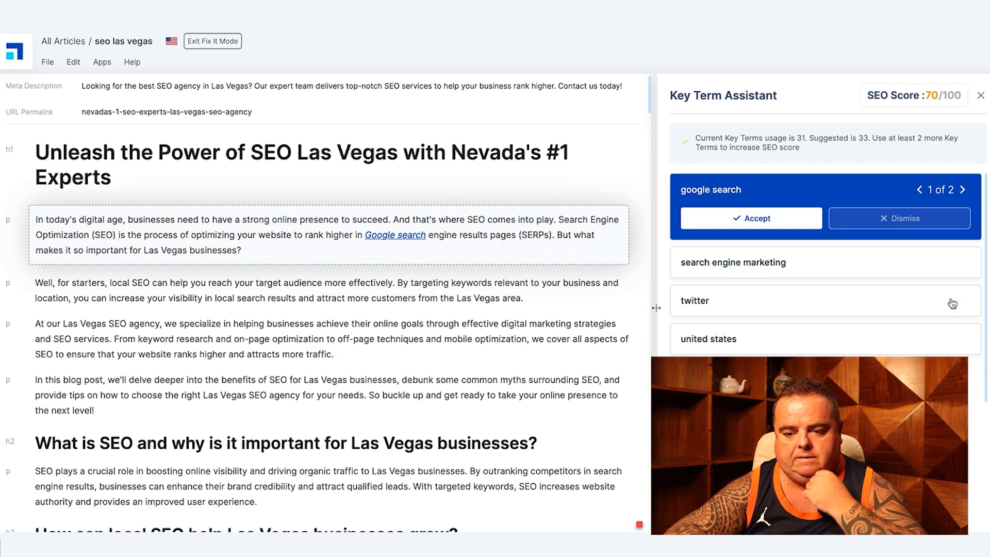
Accept Google search, search engine marketing and Twitter key term suggestions, then refresh score to 74.
{"action": "left_click", "coordinate": [750, 217]}
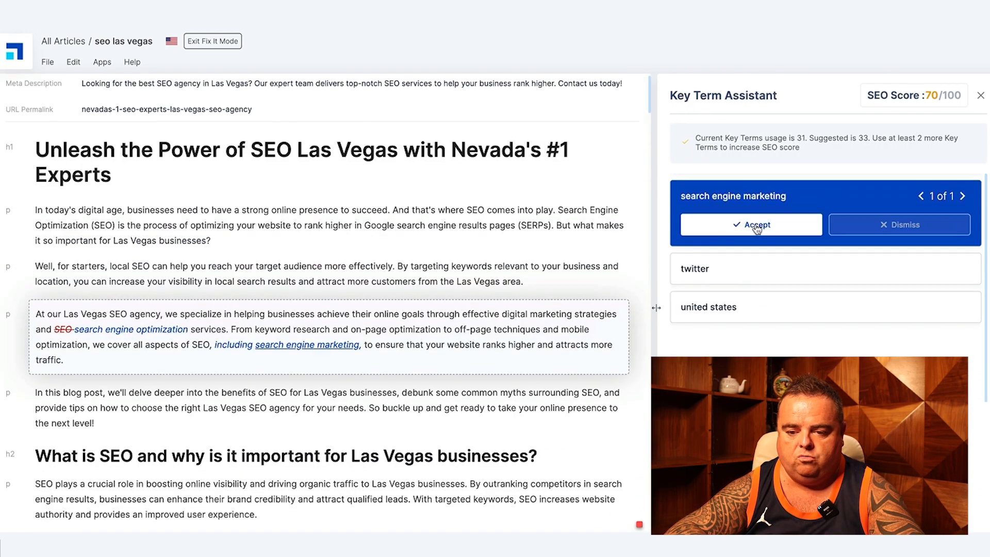
{"action": "left_click", "coordinate": [750, 225]}
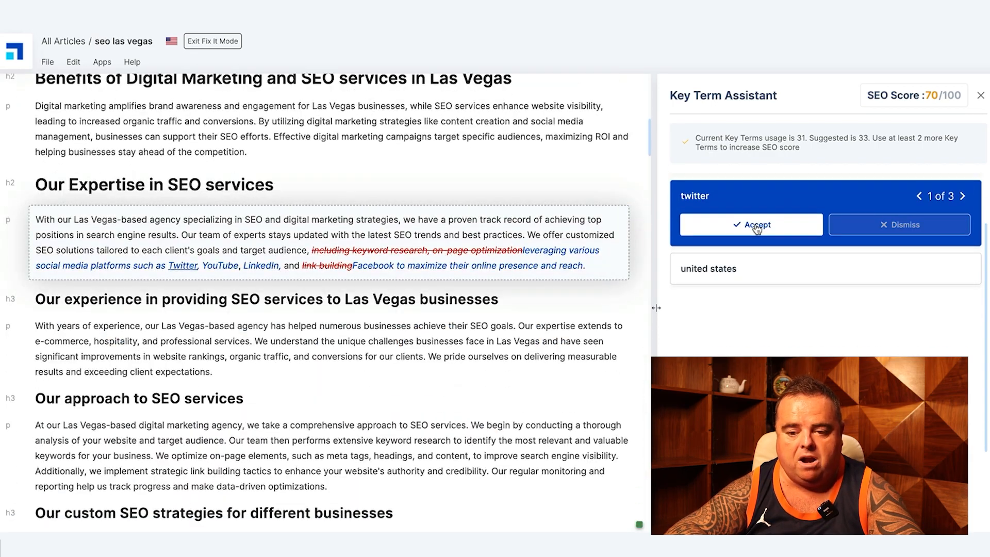
{"action": "left_click", "coordinate": [750, 225]}
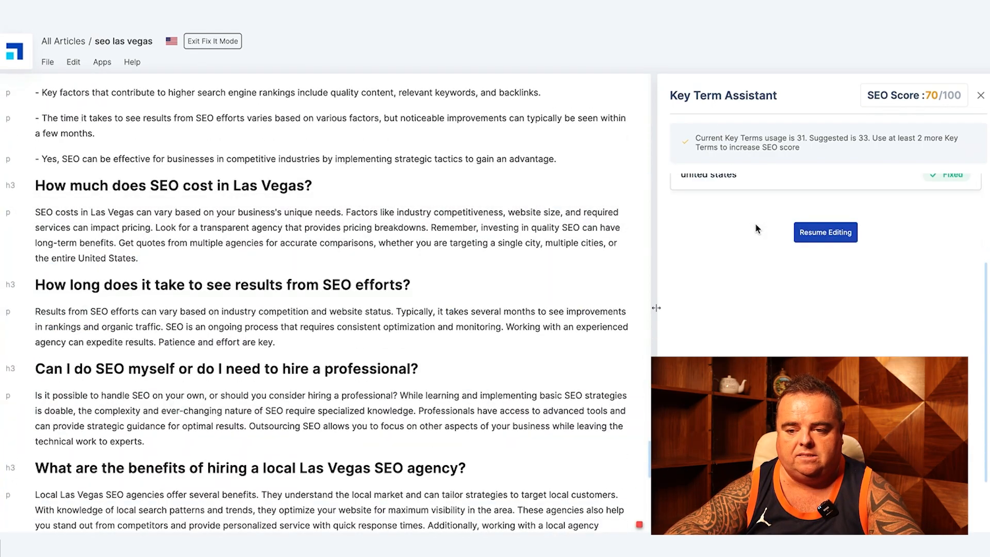
{"action": "left_click", "coordinate": [825, 233]}
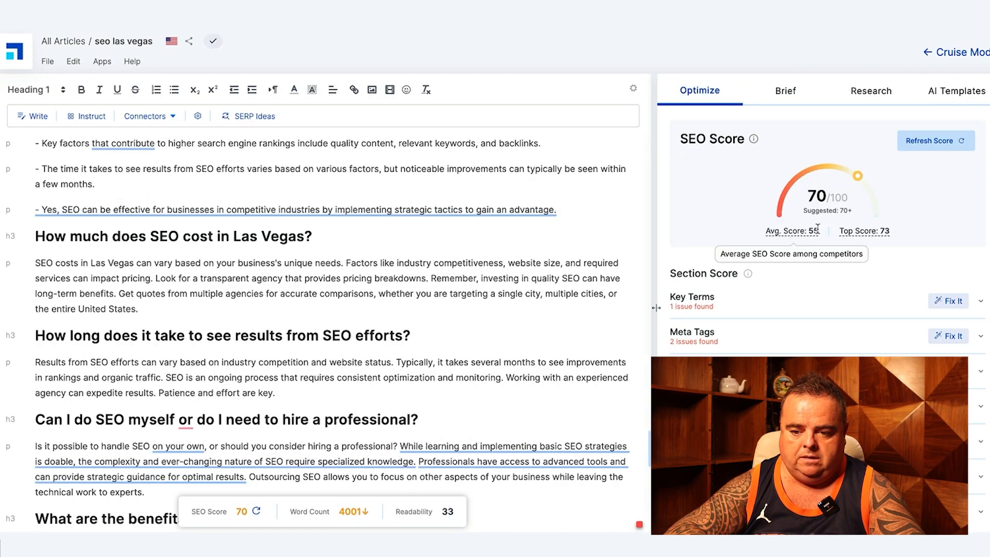
{"action": "left_click", "coordinate": [935, 140]}
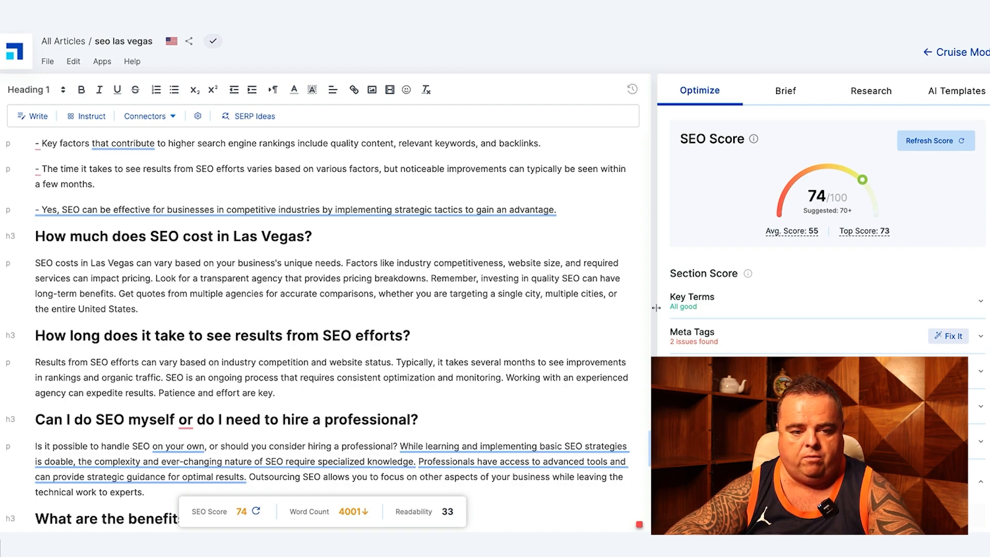
{"action": "mouse_move", "coordinate": [942, 353]}
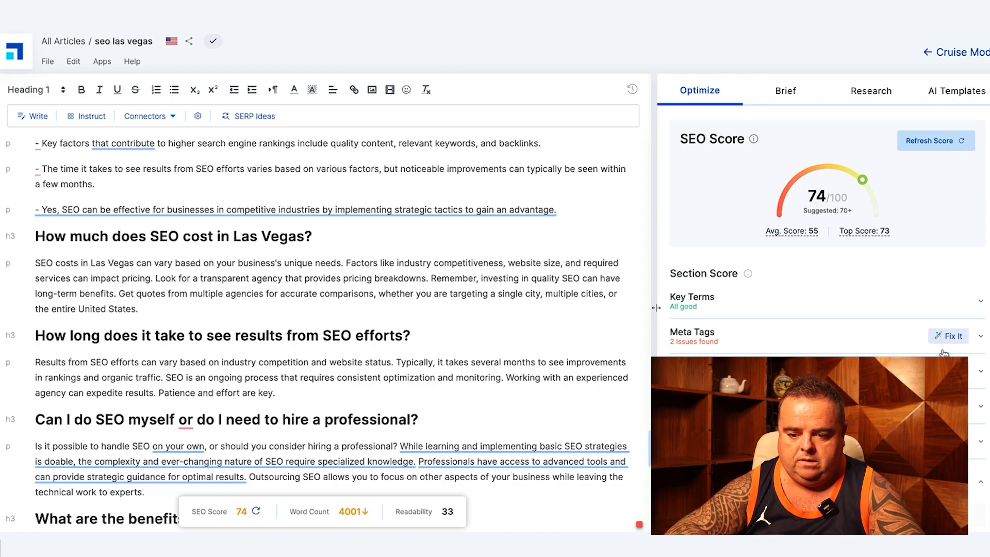
Replace meta title with 'Dominate SEO Las Vegas with Nevada's Top Experts' and use the suggested description.
{"action": "left_click", "coordinate": [948, 335]}
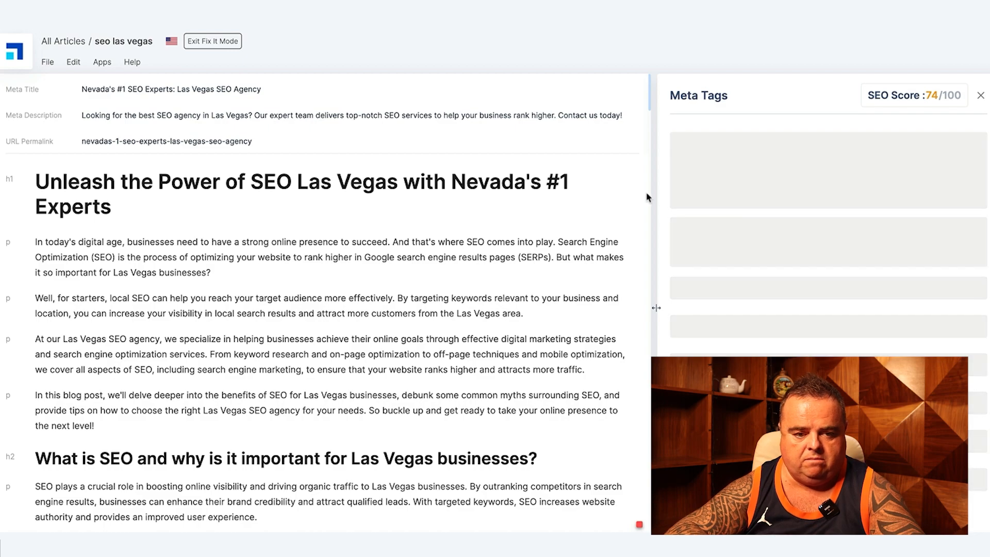
{"action": "mouse_move", "coordinate": [812, 157]}
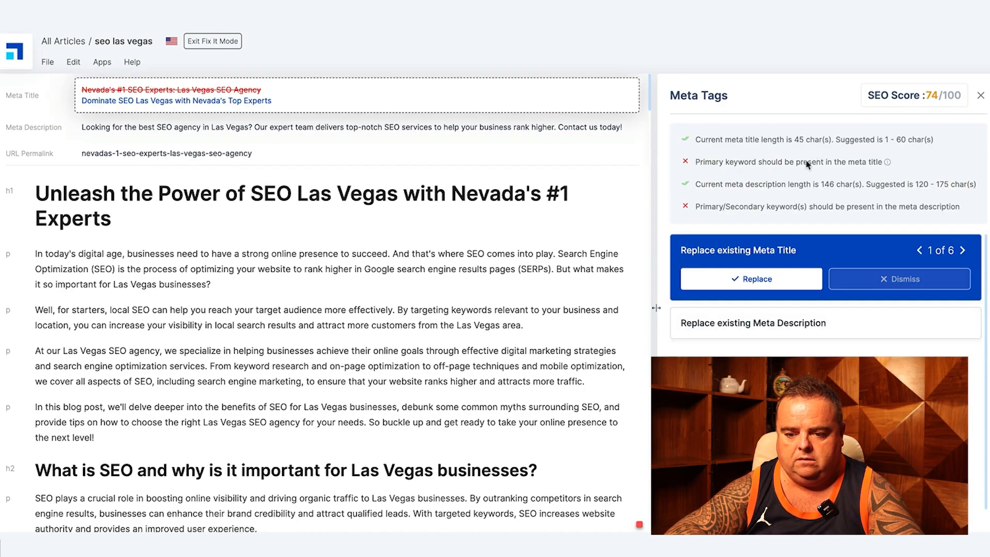
{"action": "left_click", "coordinate": [751, 279]}
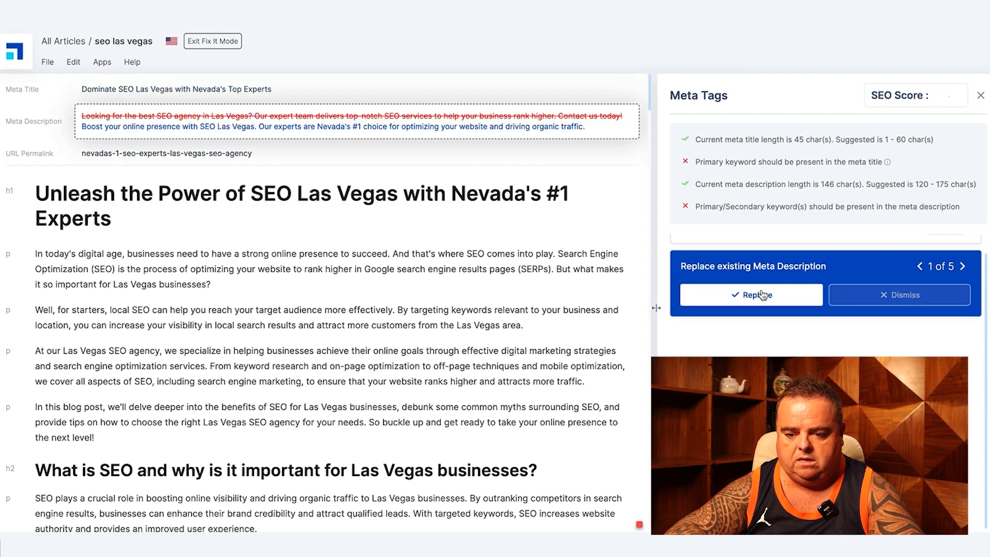
{"action": "left_click", "coordinate": [750, 295]}
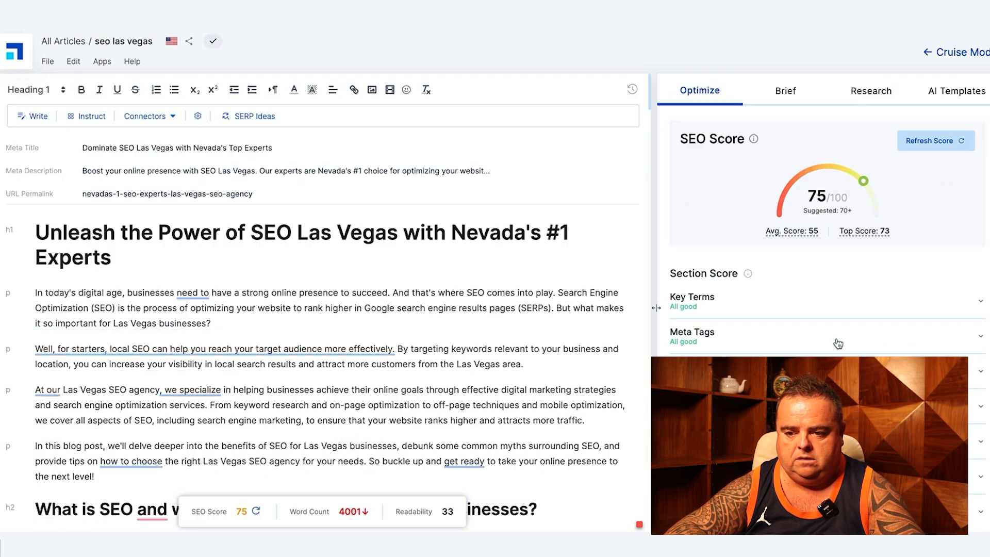
{"action": "mouse_move", "coordinate": [879, 222]}
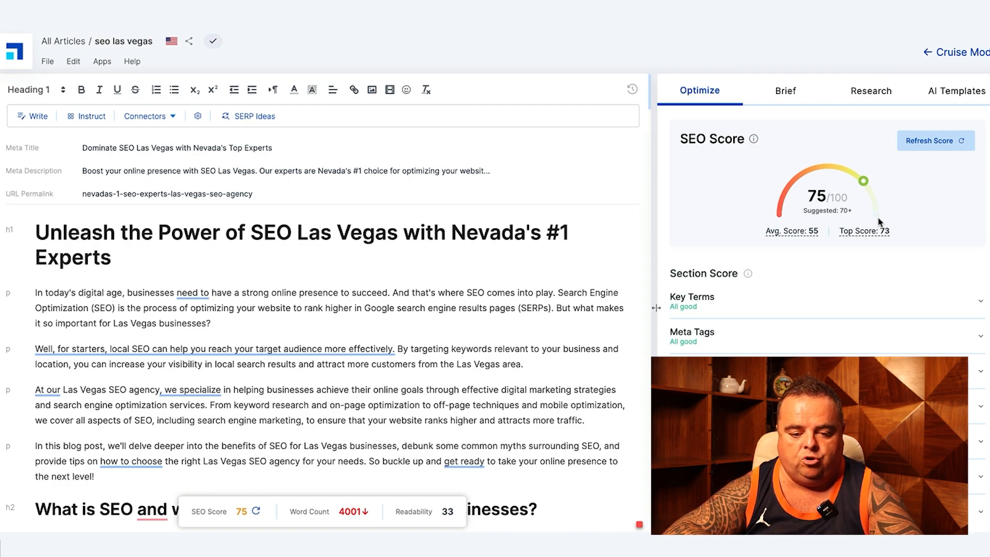
{"action": "mouse_move", "coordinate": [340, 521]}
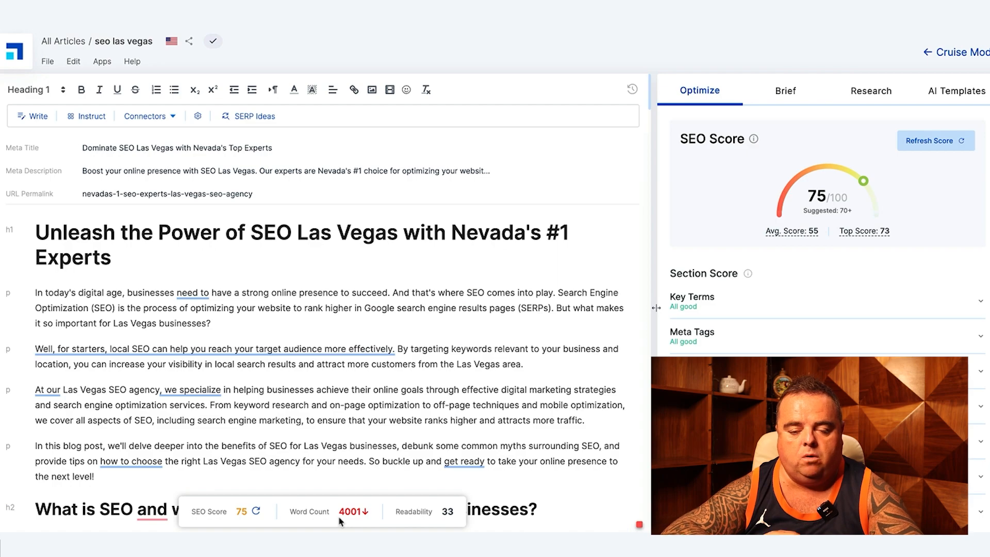